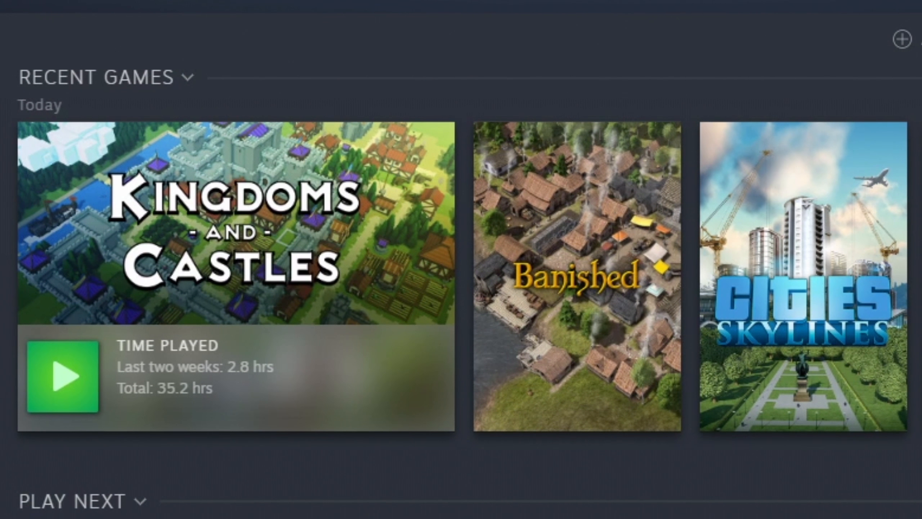
- Open the resetera.com forum thread comparing real minutes per in-game day across games
left_click(63, 377)
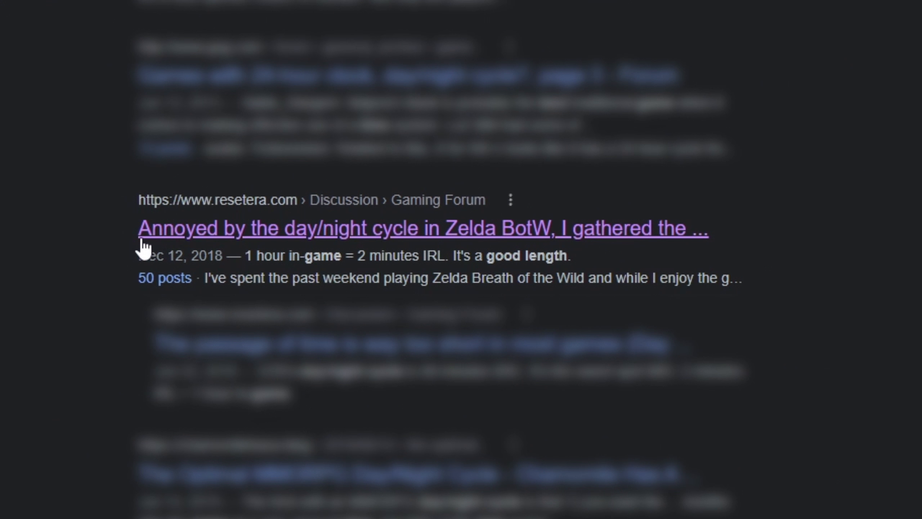
mouse_move(689, 244)
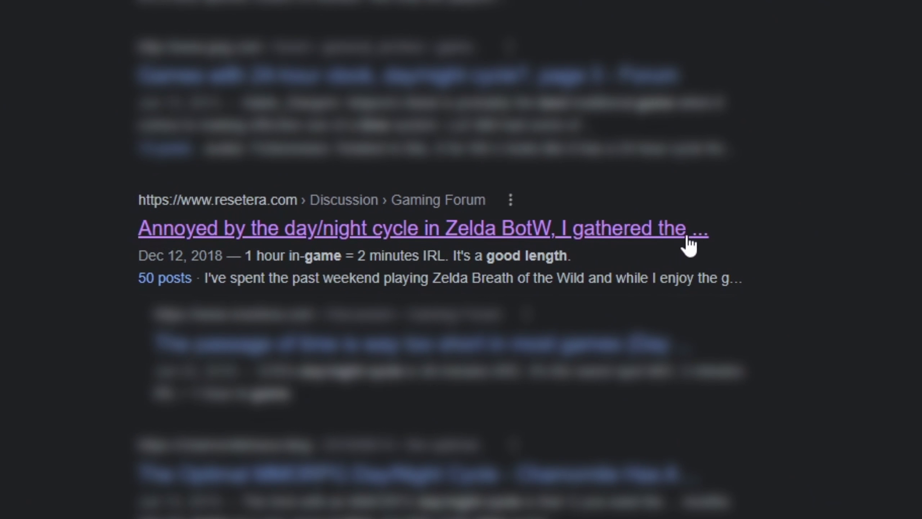
left_click(423, 227)
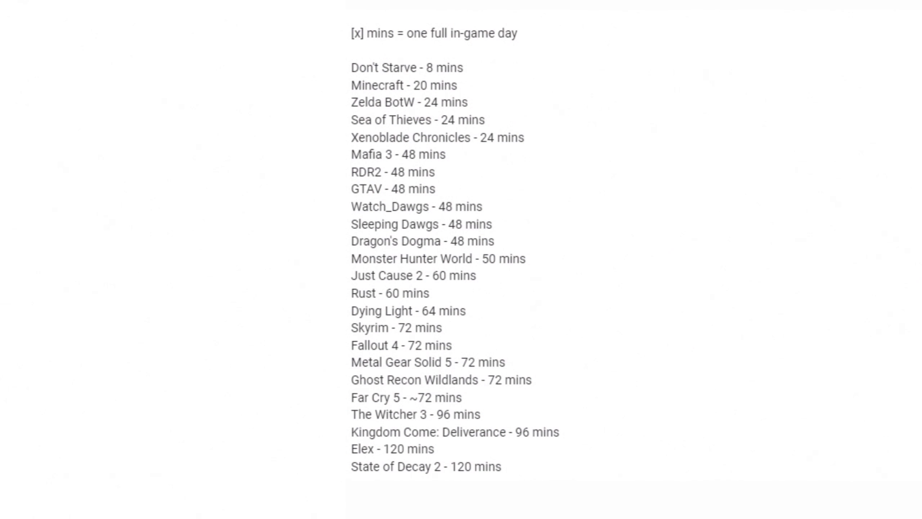